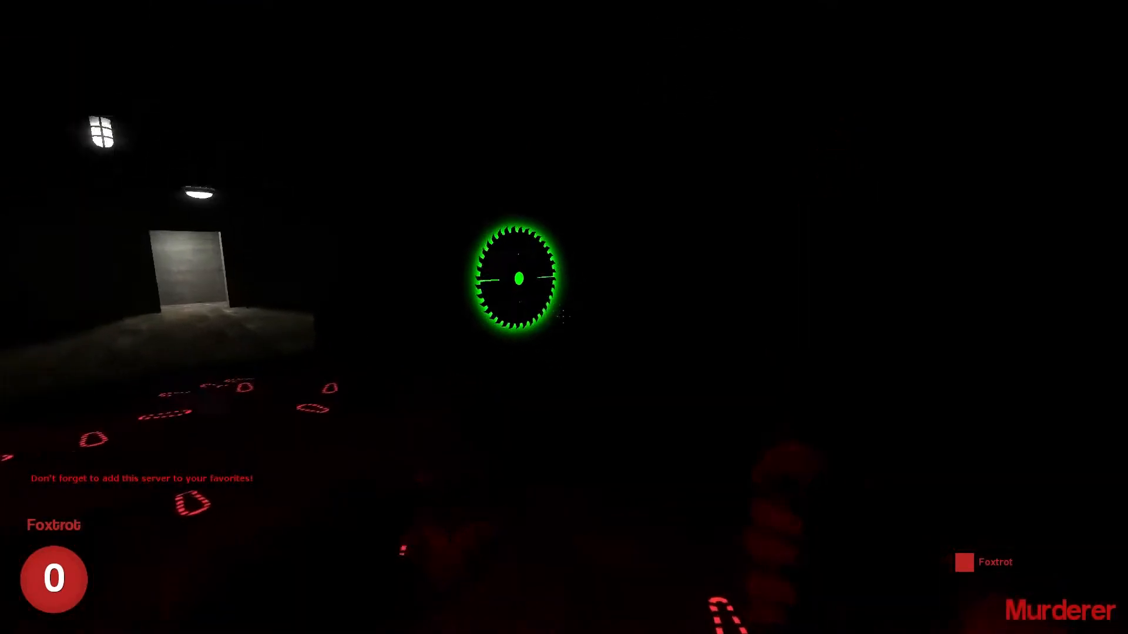
# Advance through the dark corridor as the murderer toward the lit doorway
pyautogui.click(517, 279)
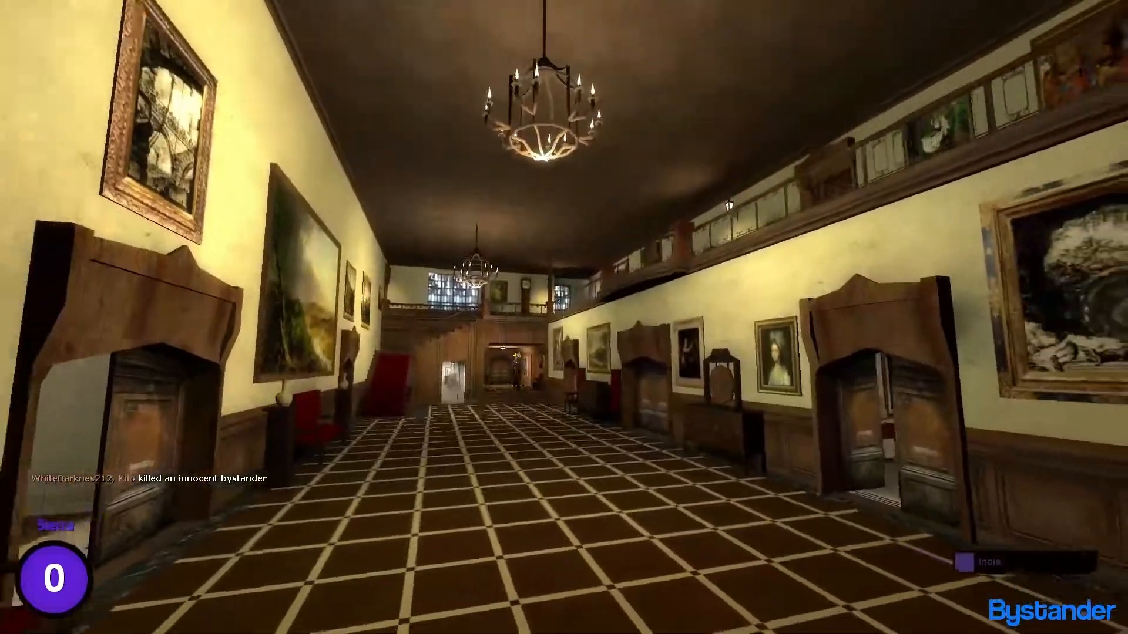
pyautogui.moveTo(564, 318)
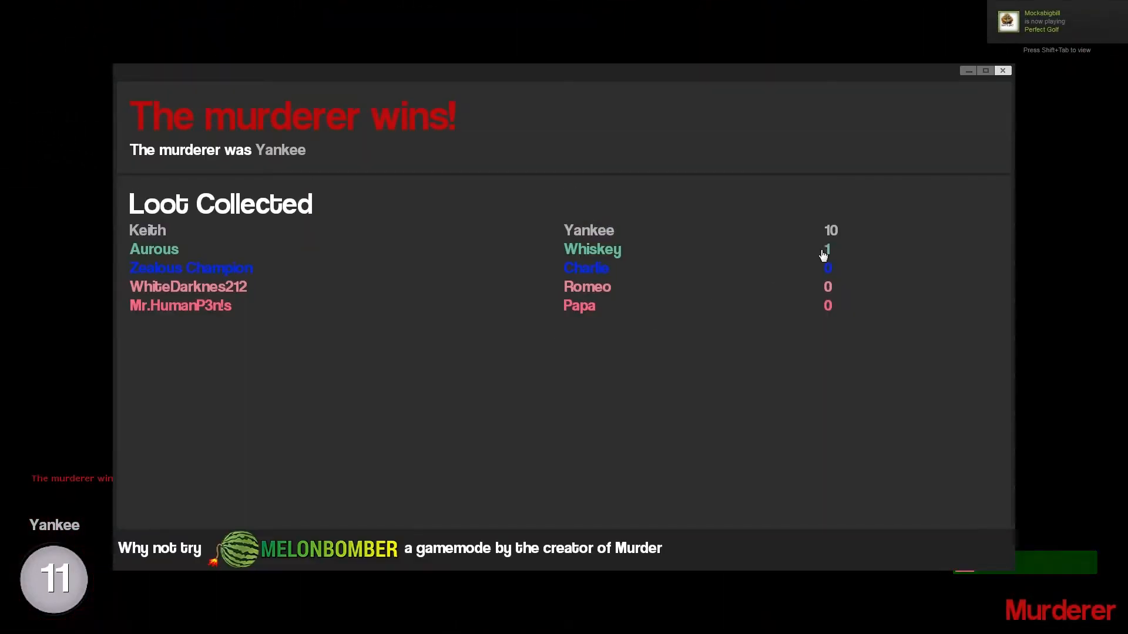
# Reach the 'The murderer wins!' round summary listing each player's loot
pyautogui.click(1001, 70)
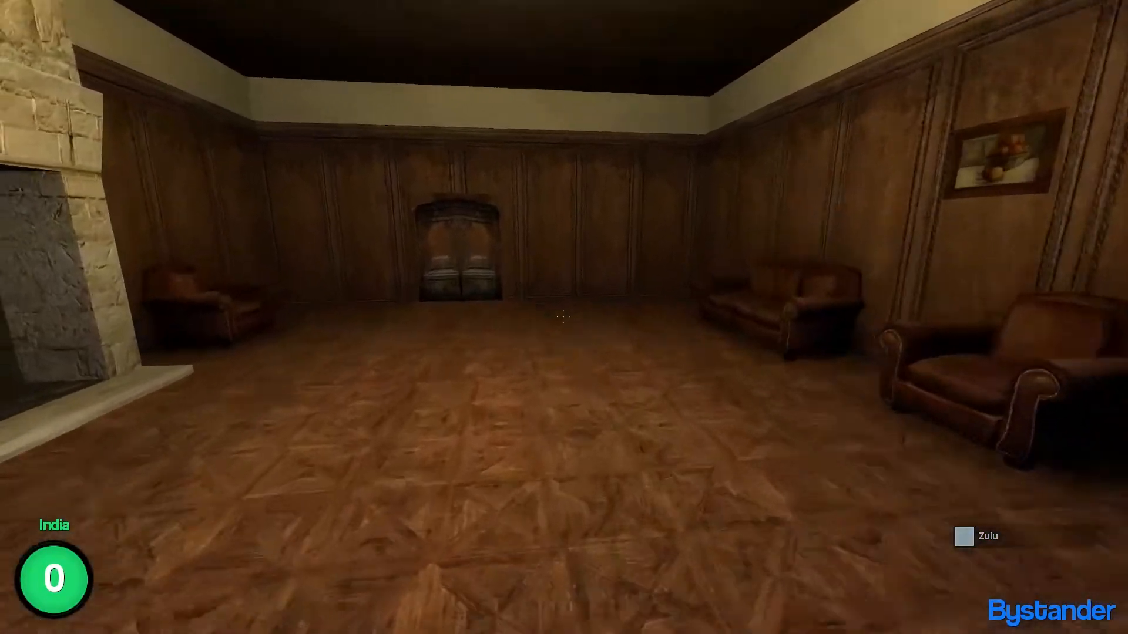
# Walk across the wood-panelled lounge as a bystander to the carved double doors
pyautogui.press('w')
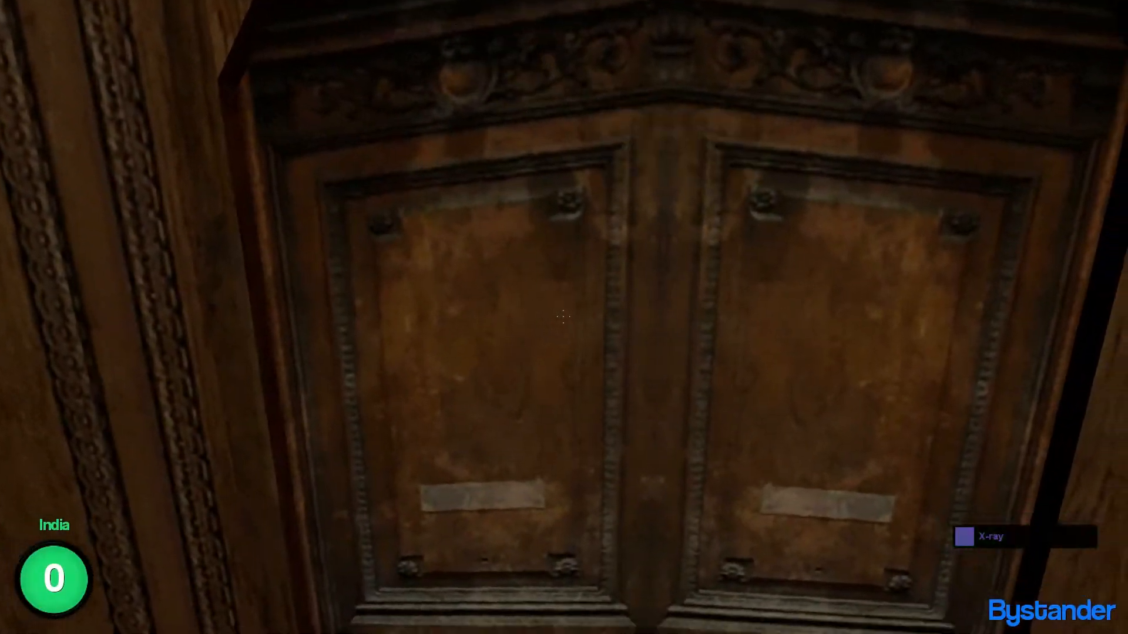